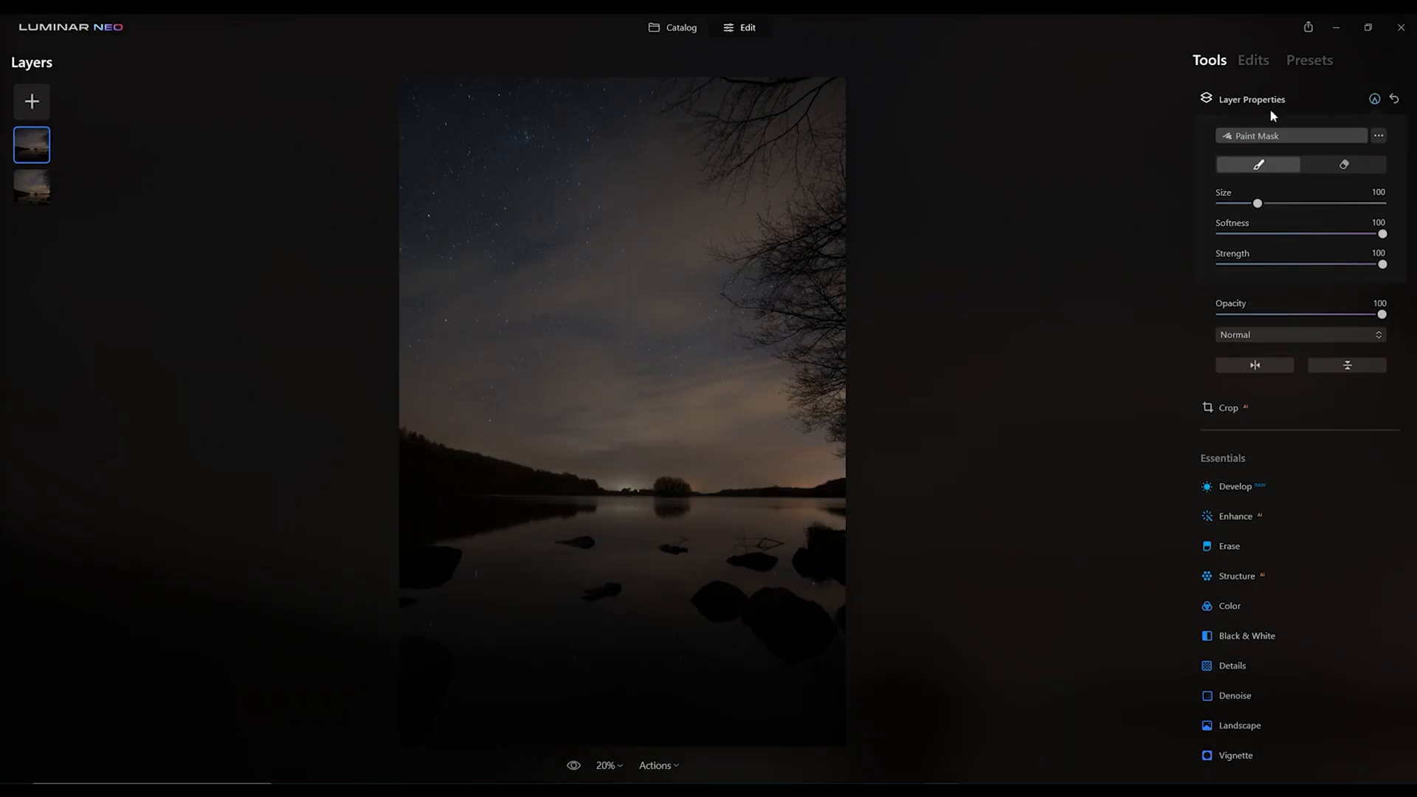
- Switch from the layer's Develop adjustments to the Presets browser for the night lake photo
left_click(1235, 487)
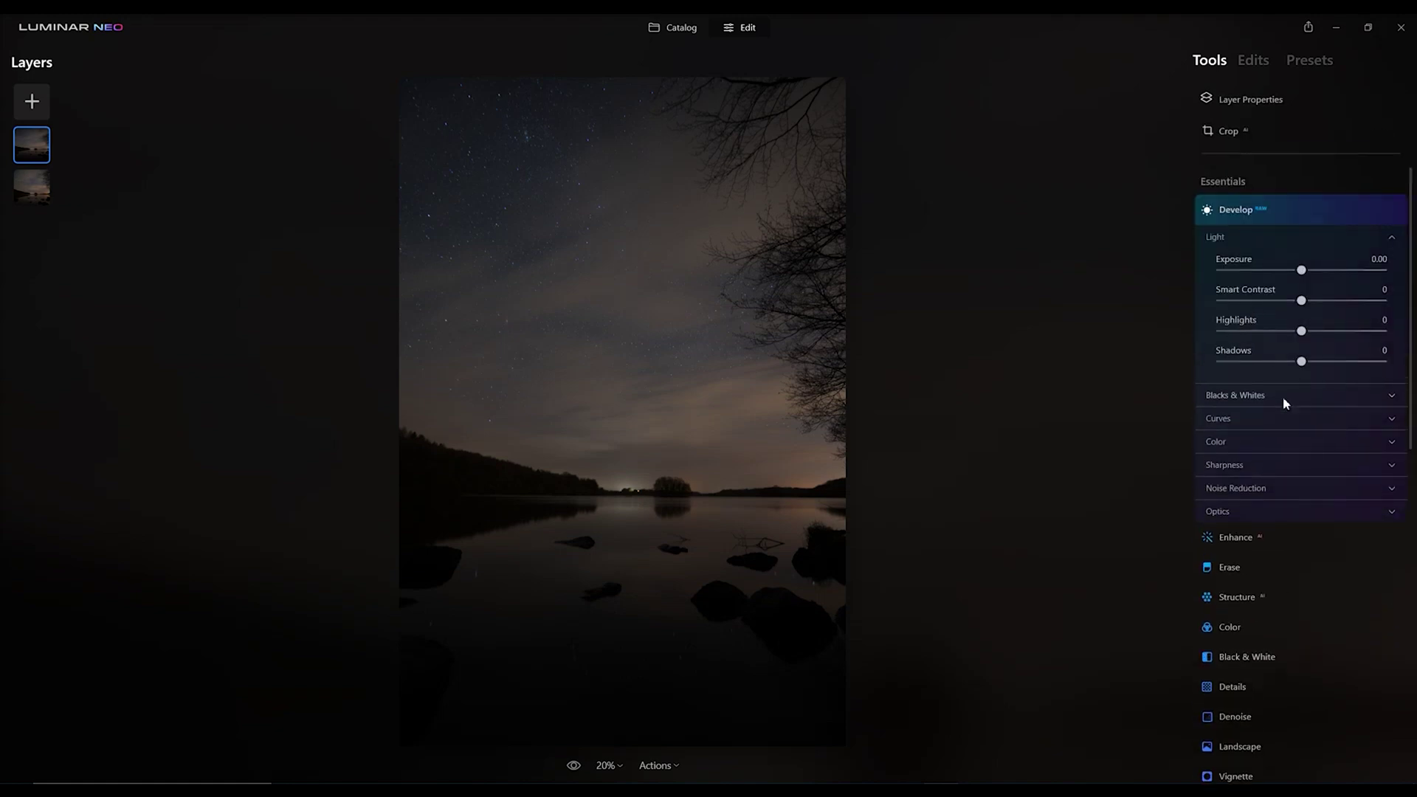
left_click(1309, 59)
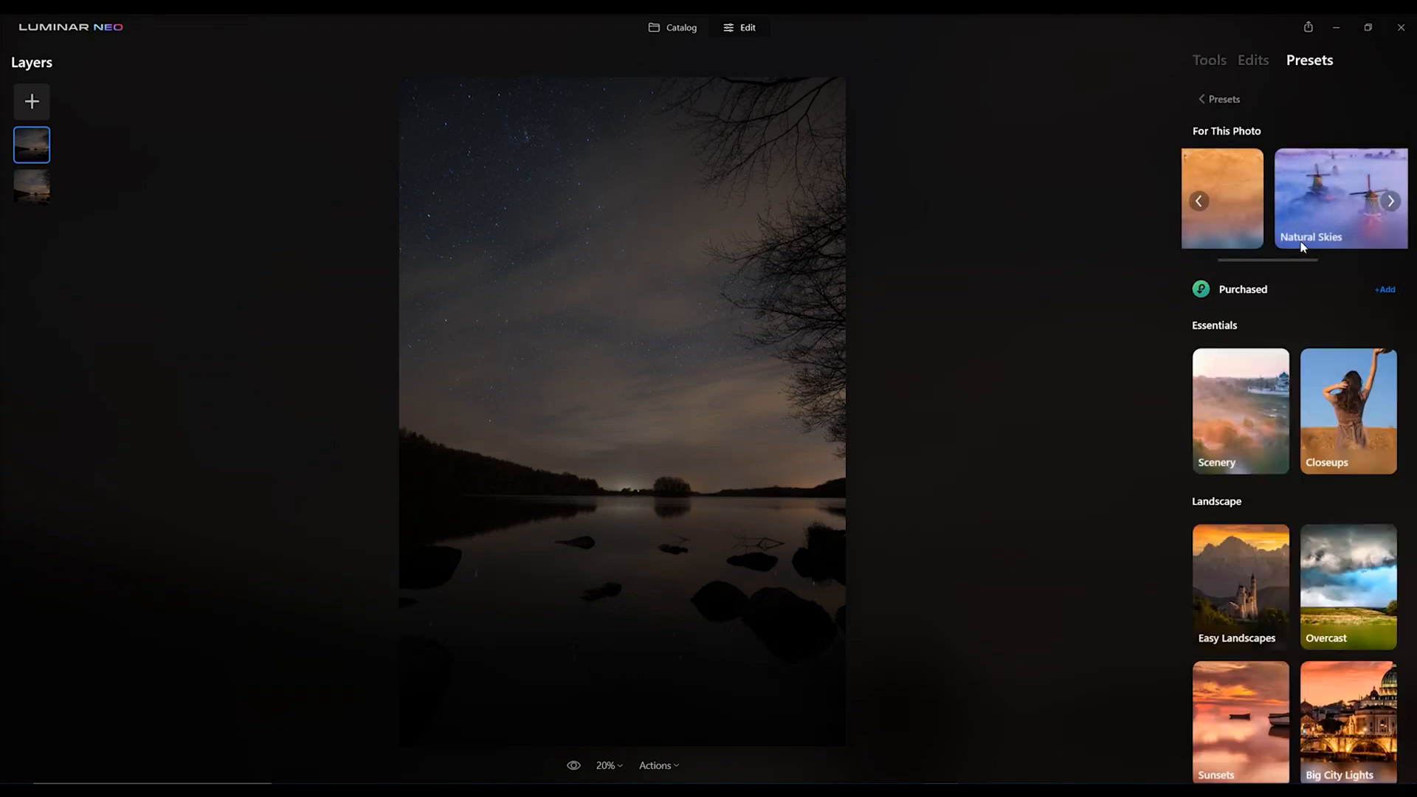
- Apply Natural Skies' Afterhours to the sky layer, then select the bottom layer for Morning Dew
left_click(1330, 201)
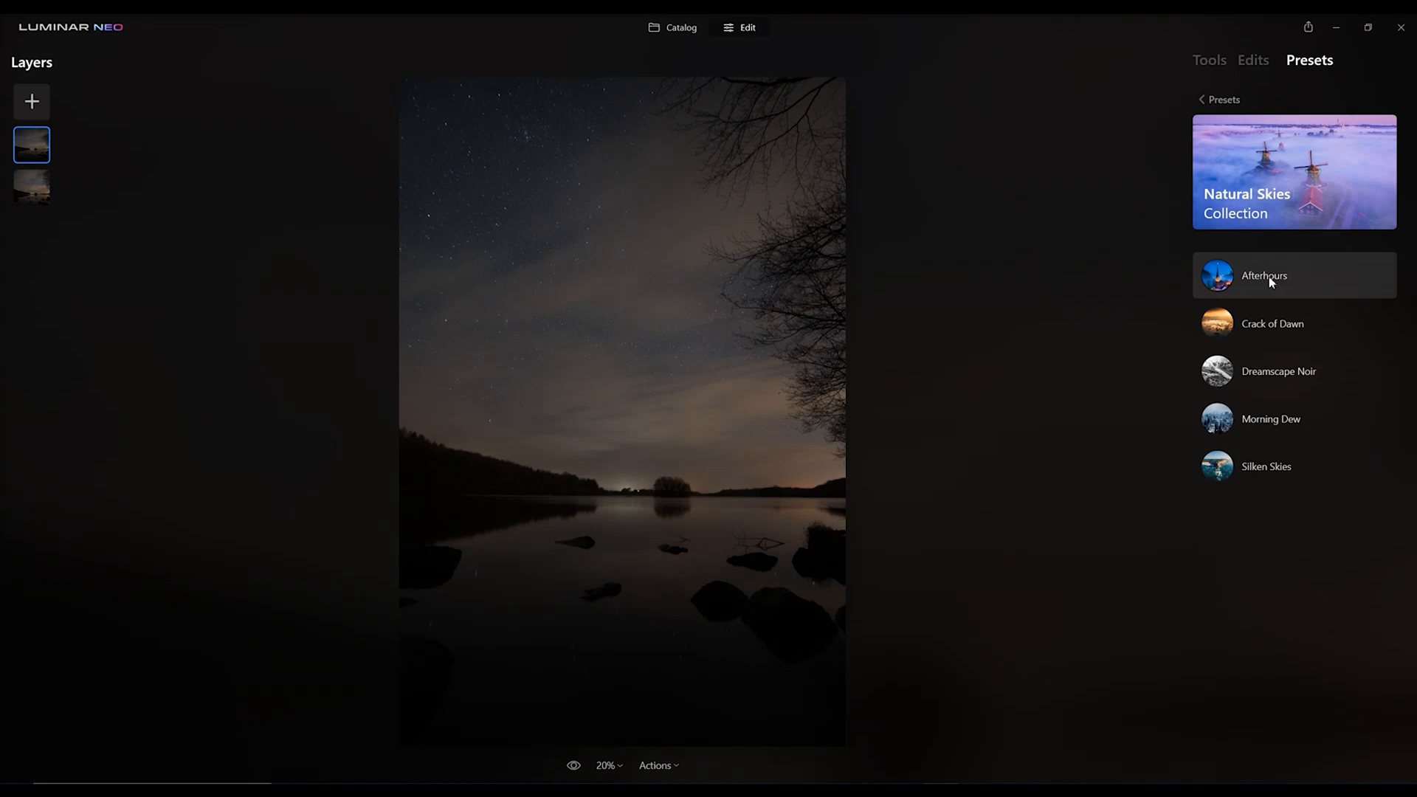
left_click(1263, 275)
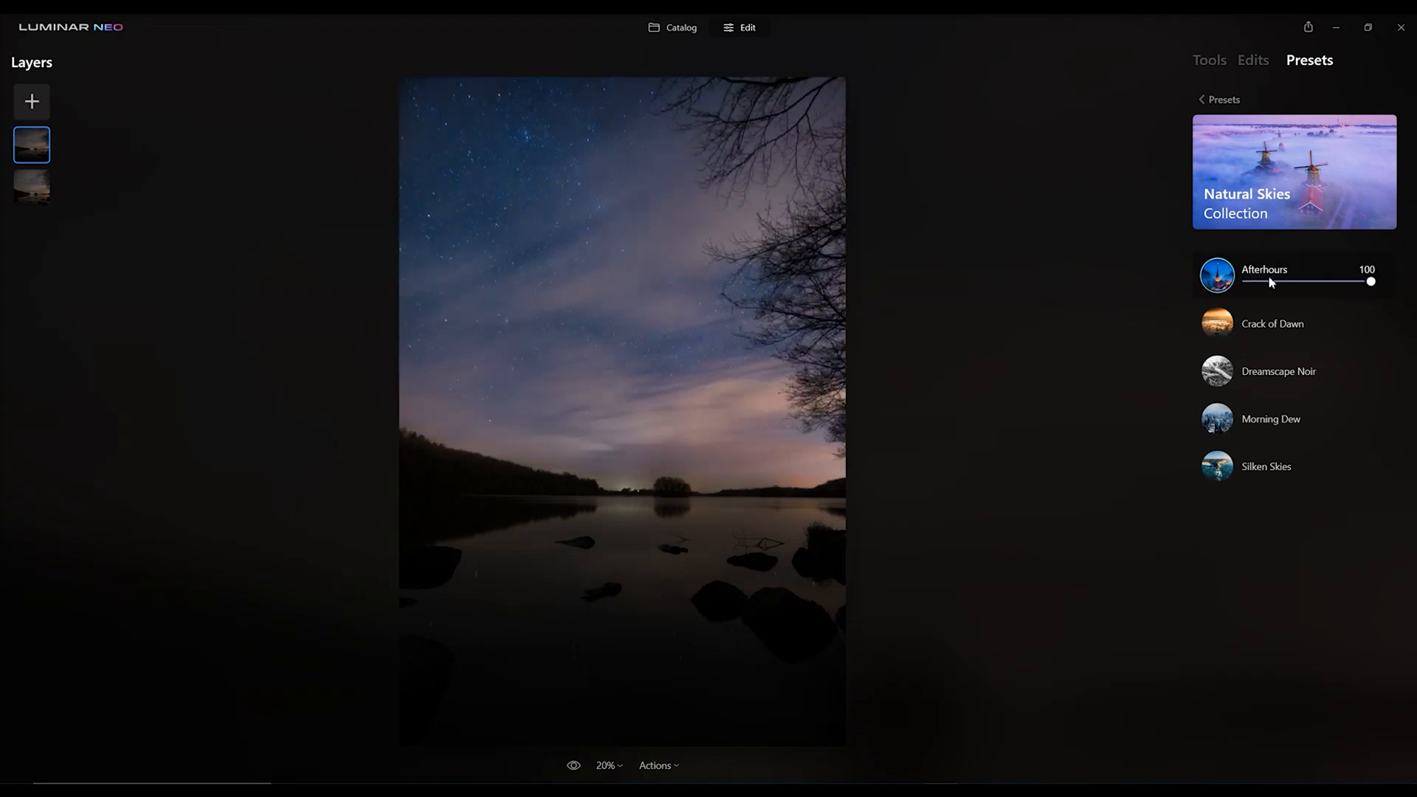
left_click(1271, 419)
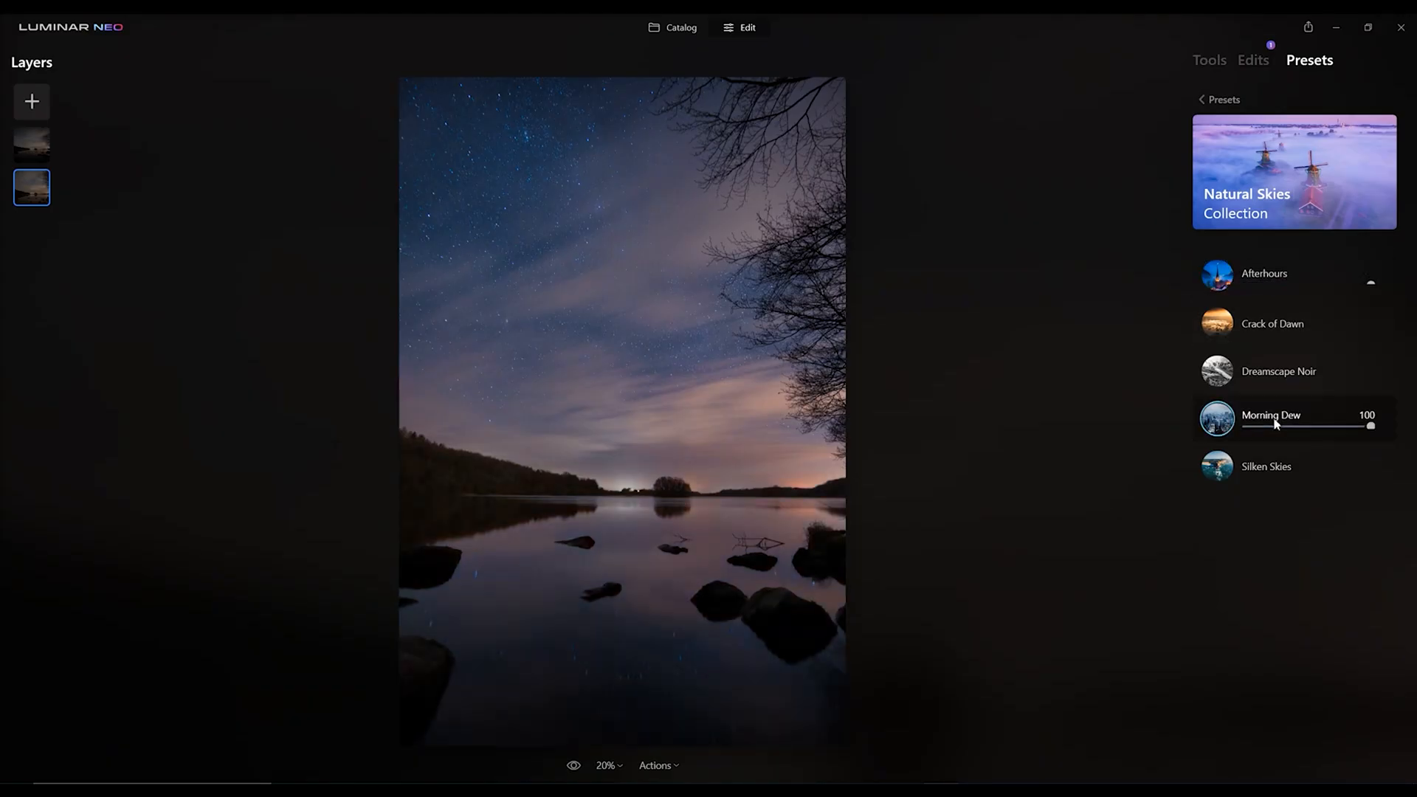